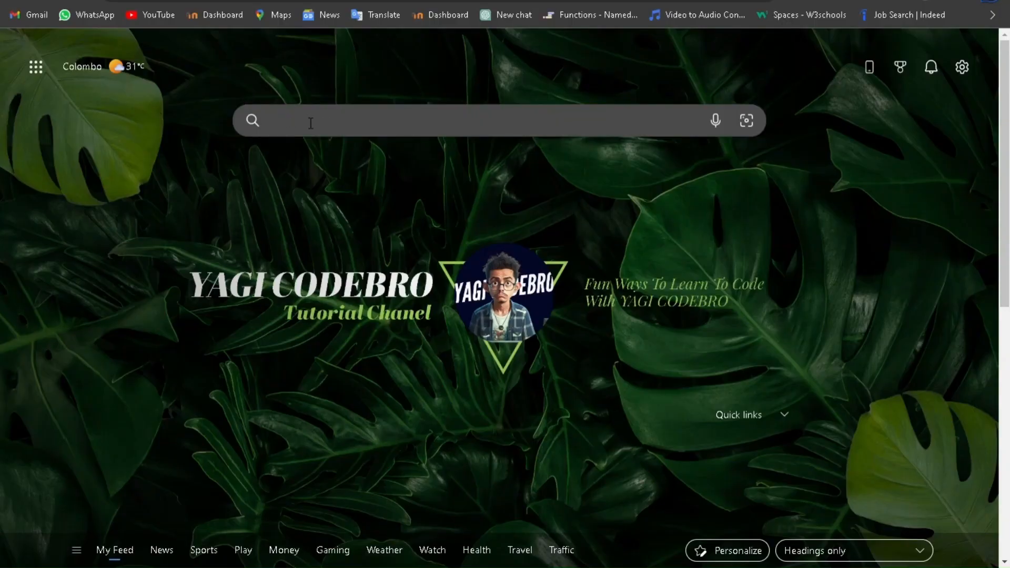
Search Bing for 'shmooz ai' from the Edge new-tab search box.
type("shmooz")
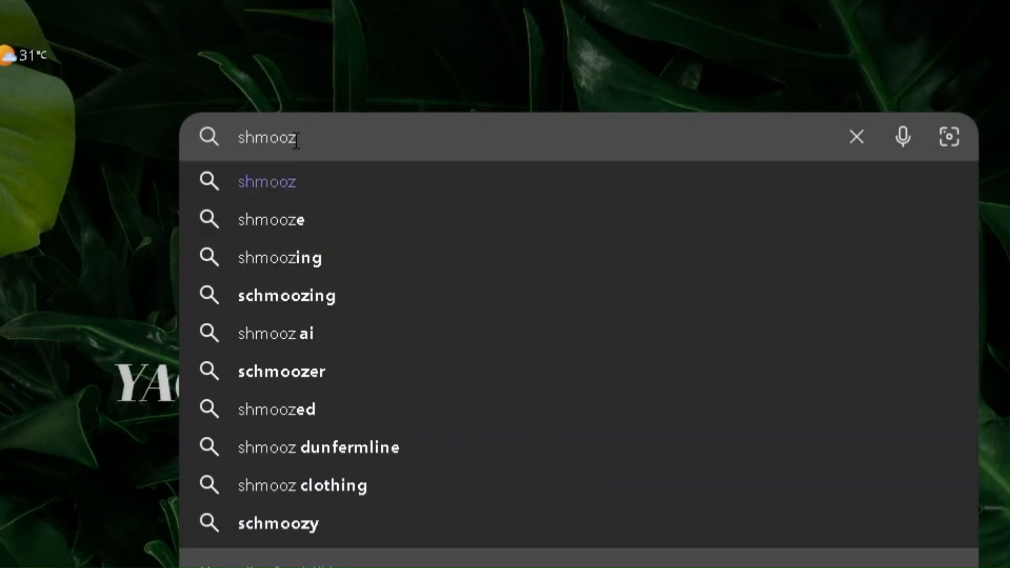
left_click(276, 333)
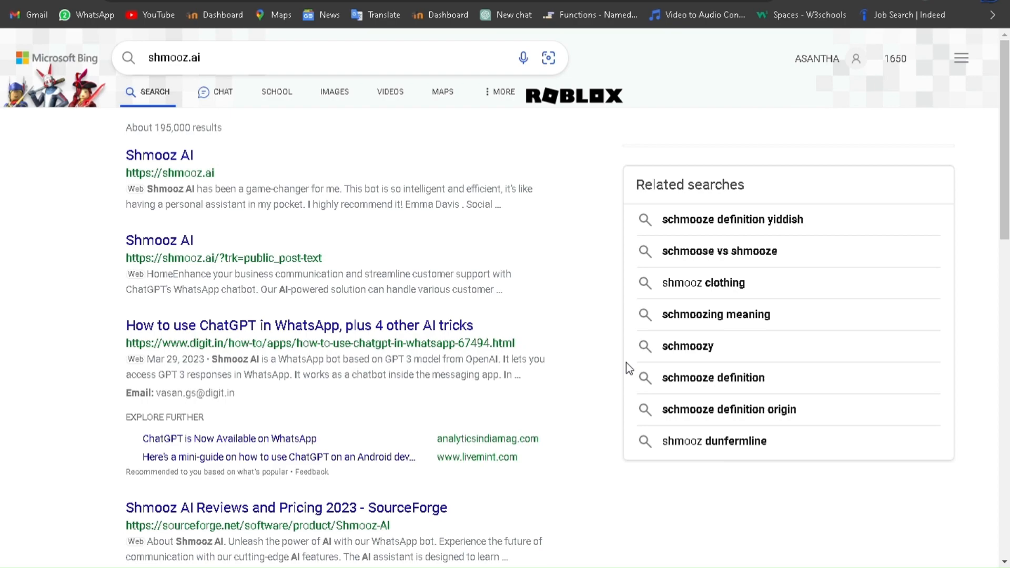
Open the shmooz.ai result and scroll through the homepage features and testimonials.
left_click(159, 155)
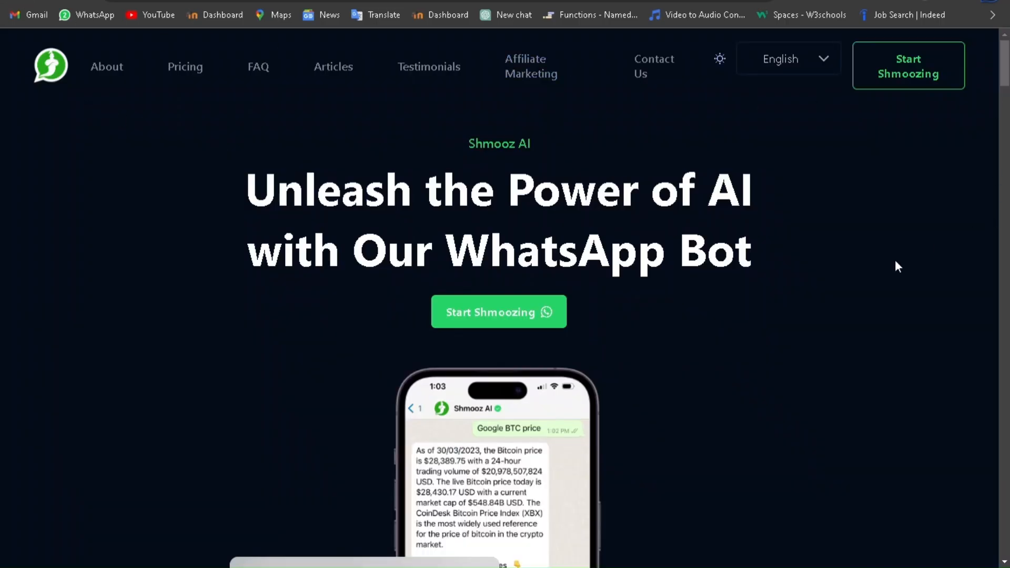
scroll("down", 3)
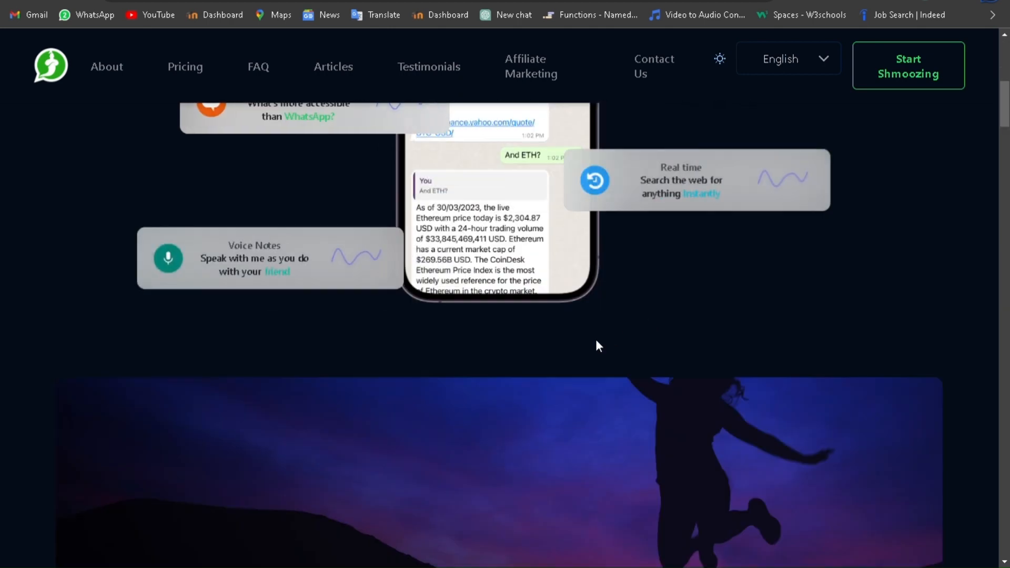
scroll("up", 3)
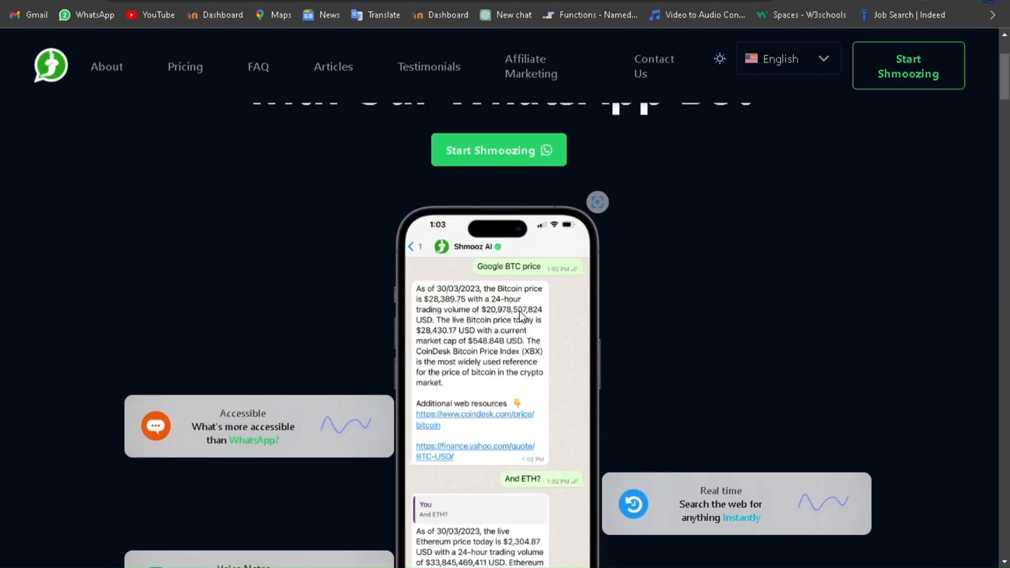
scroll("down", 3)
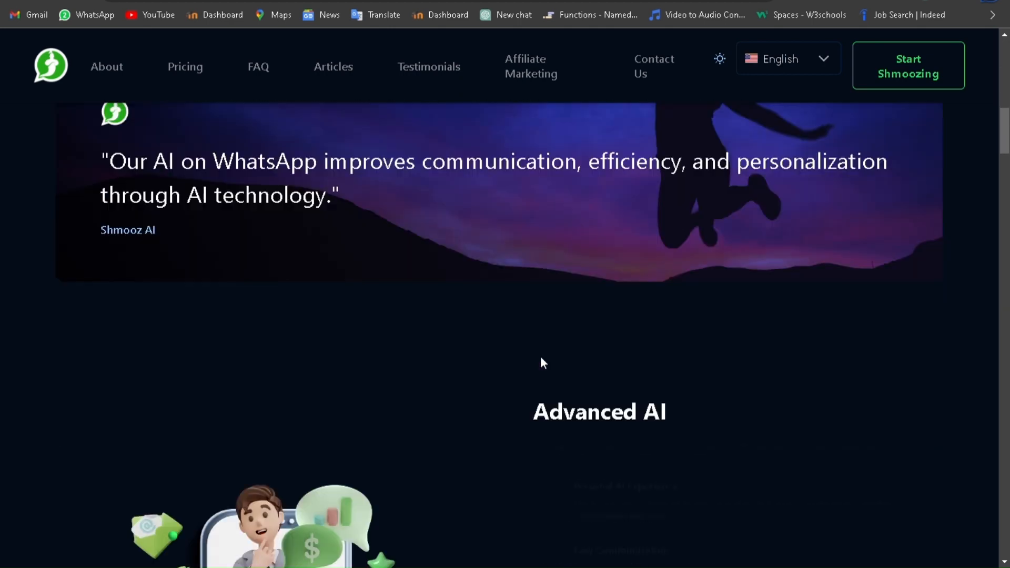
scroll("down", 3)
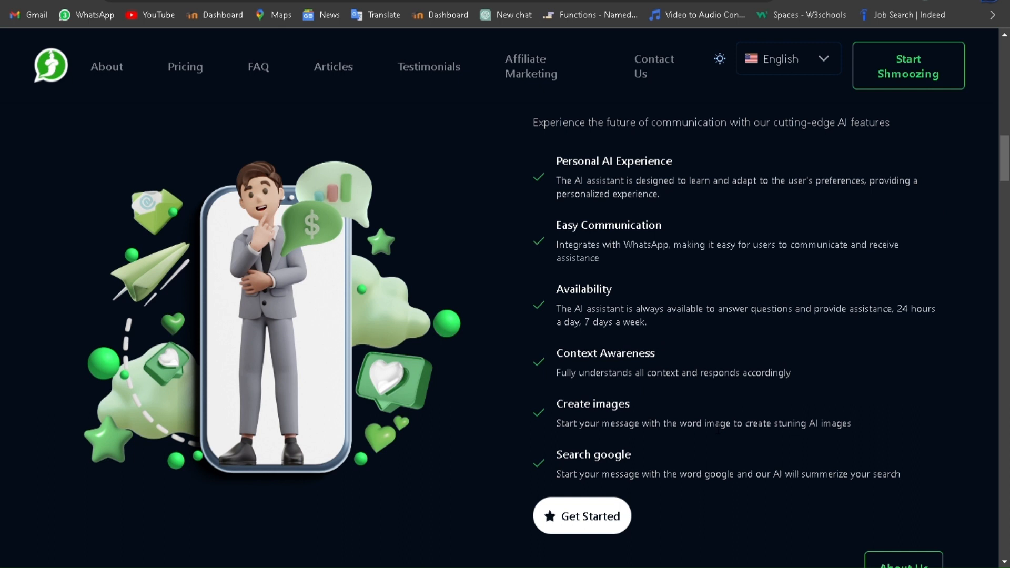
scroll("down", 3)
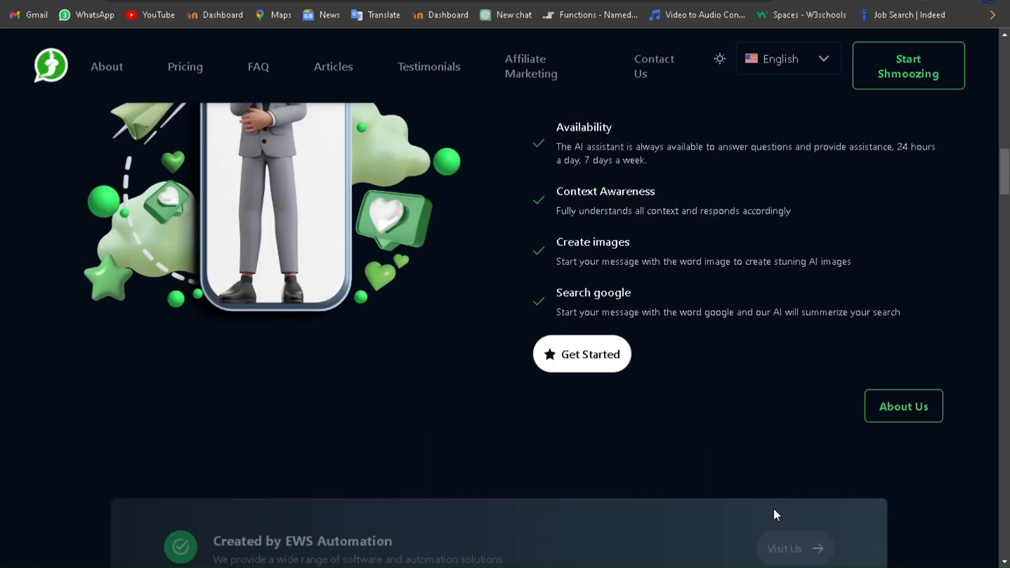
Review the pricing, affiliate and FAQ sections, then scroll back toward the top.
scroll("down", 3)
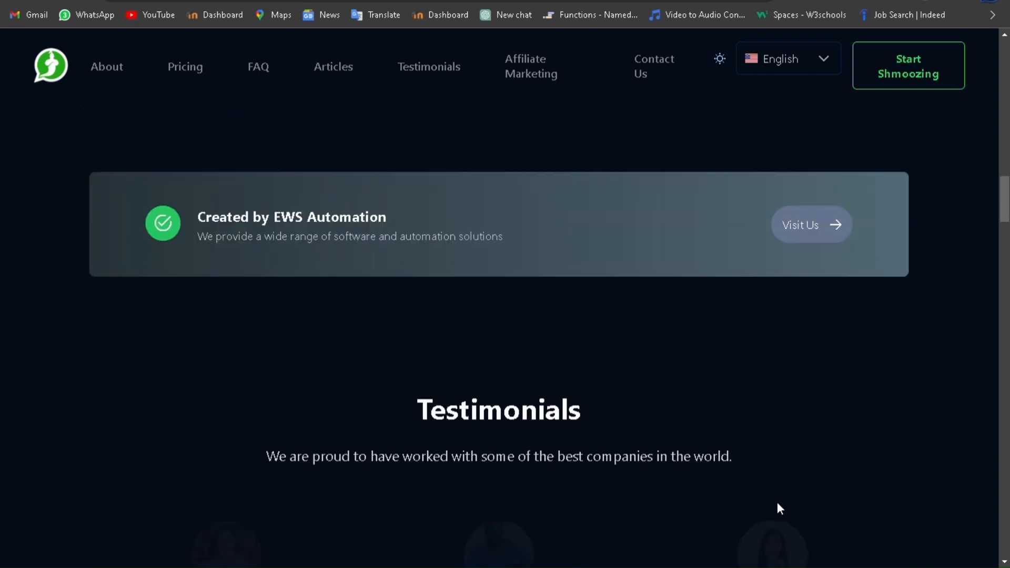
scroll("down", 3)
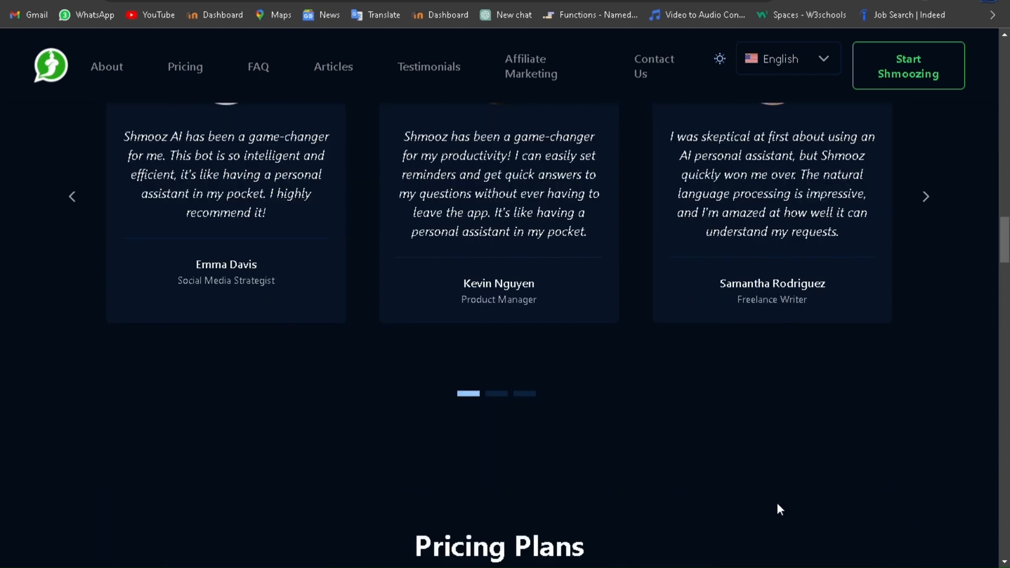
scroll("down", 3)
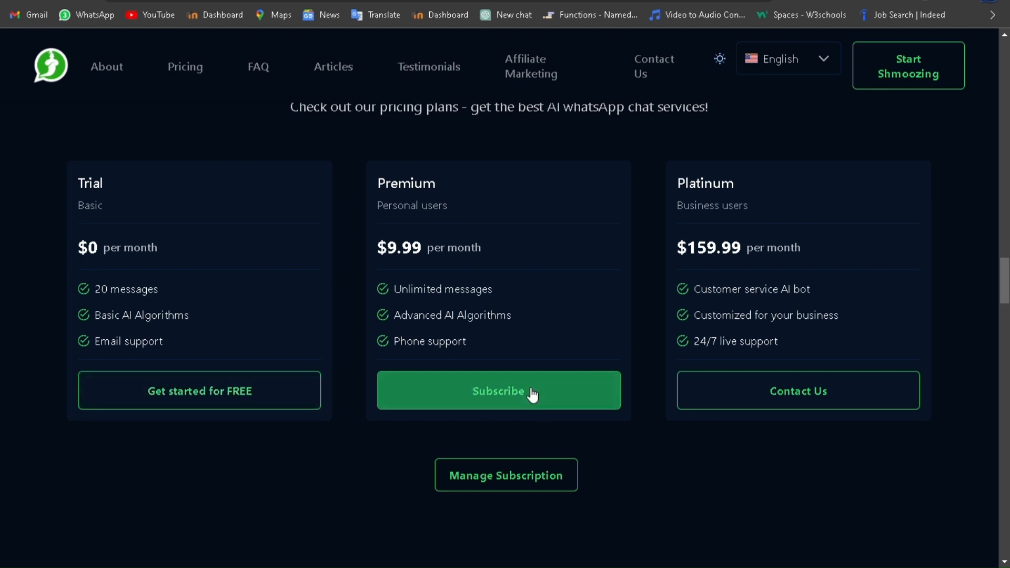
left_click(531, 66)
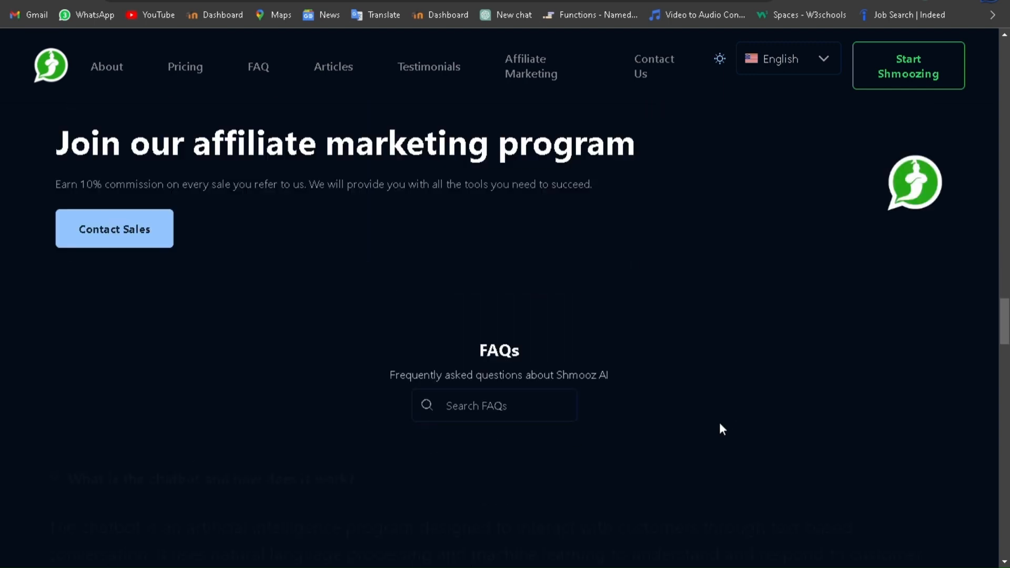
scroll("down", 3)
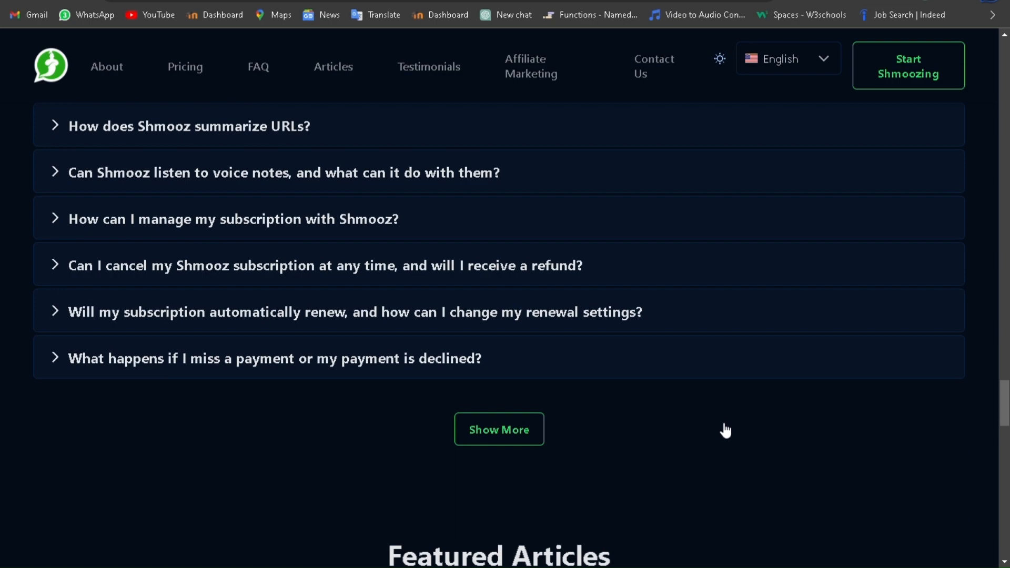
scroll("down", 3)
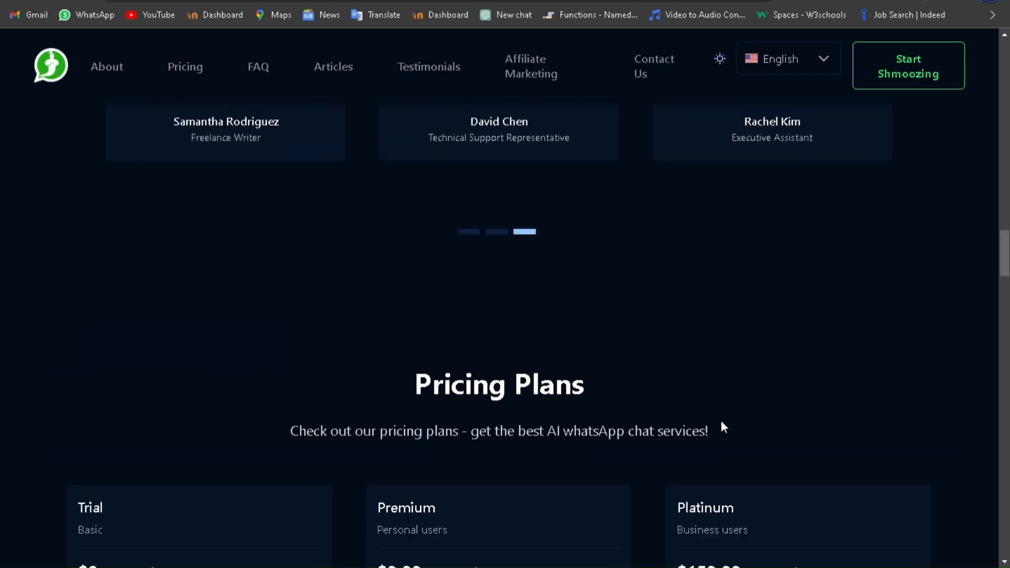
scroll("up", 3)
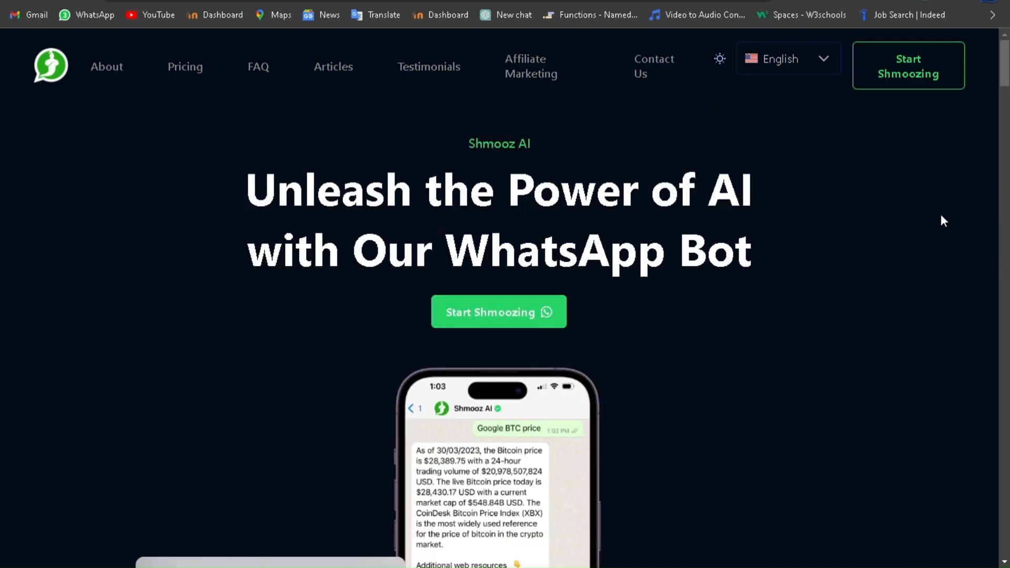
Go from Start Shmoozing to the WhatsApp Web chat with 'Let's shmooz' prefilled.
left_click(498, 311)
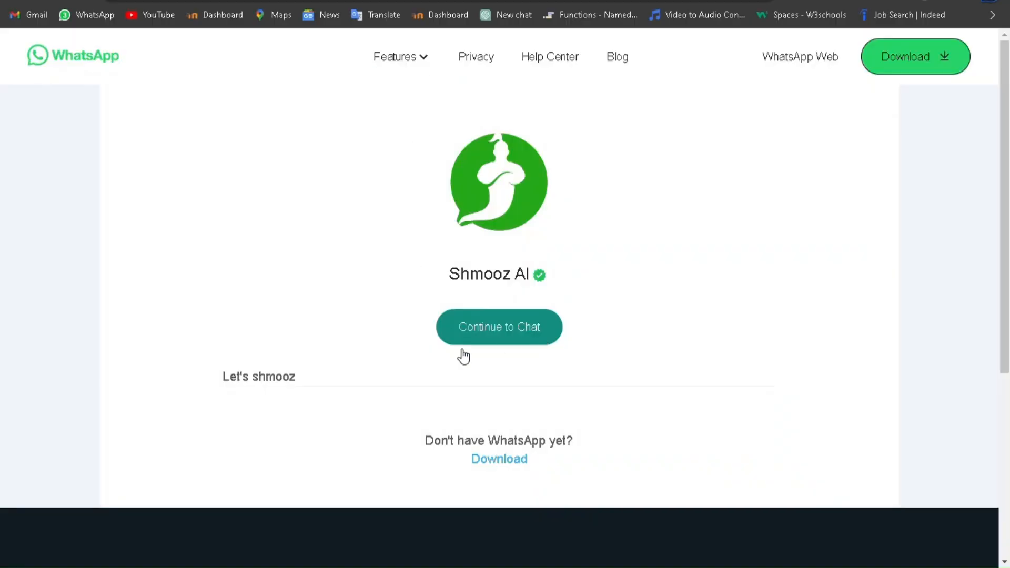
mouse_move(509, 332)
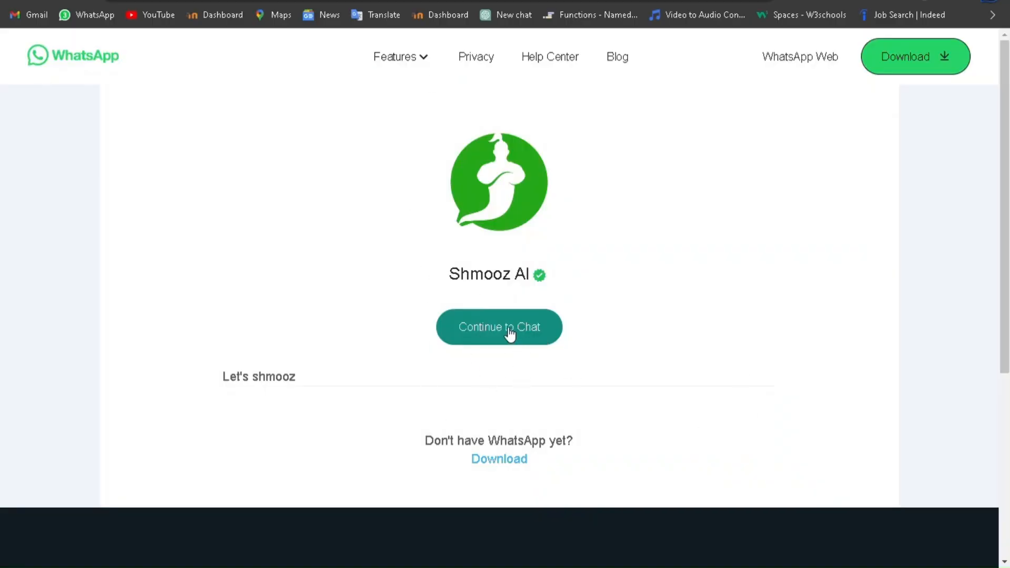
left_click(498, 326)
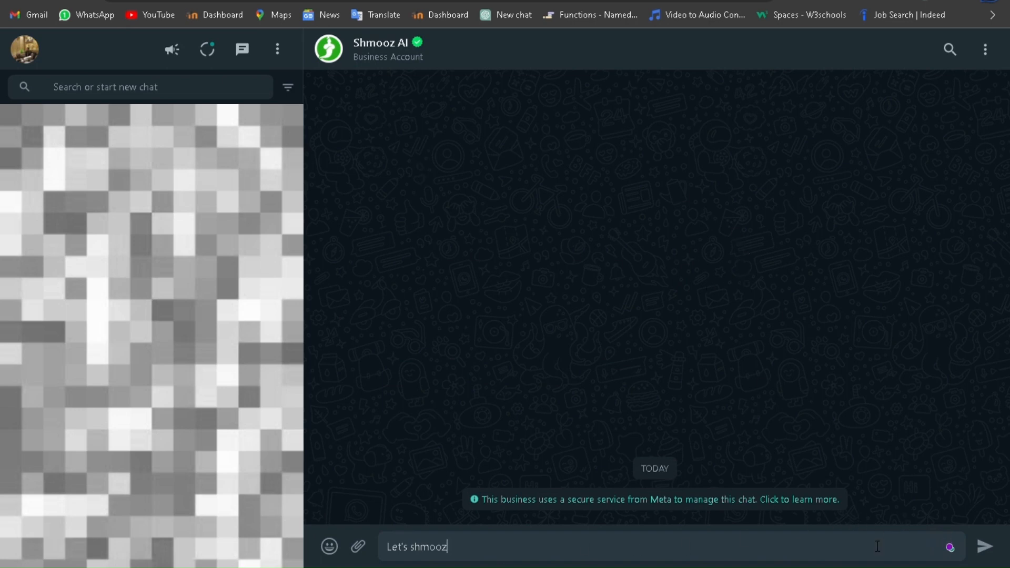
Send 'Let's shmooz', then ask the bot to 'write a letter to the boss'.
left_click(981, 546)
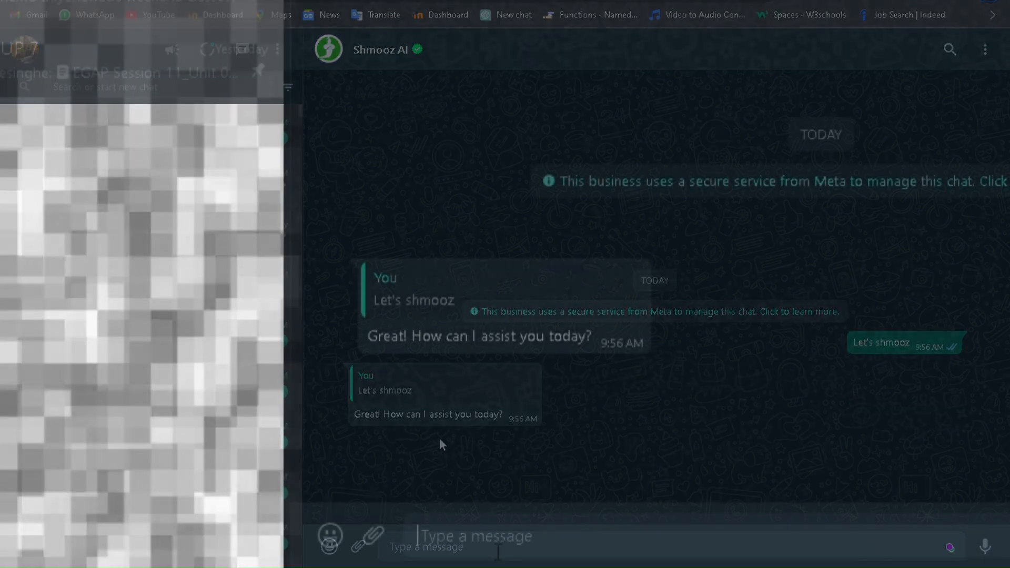
type("write a")
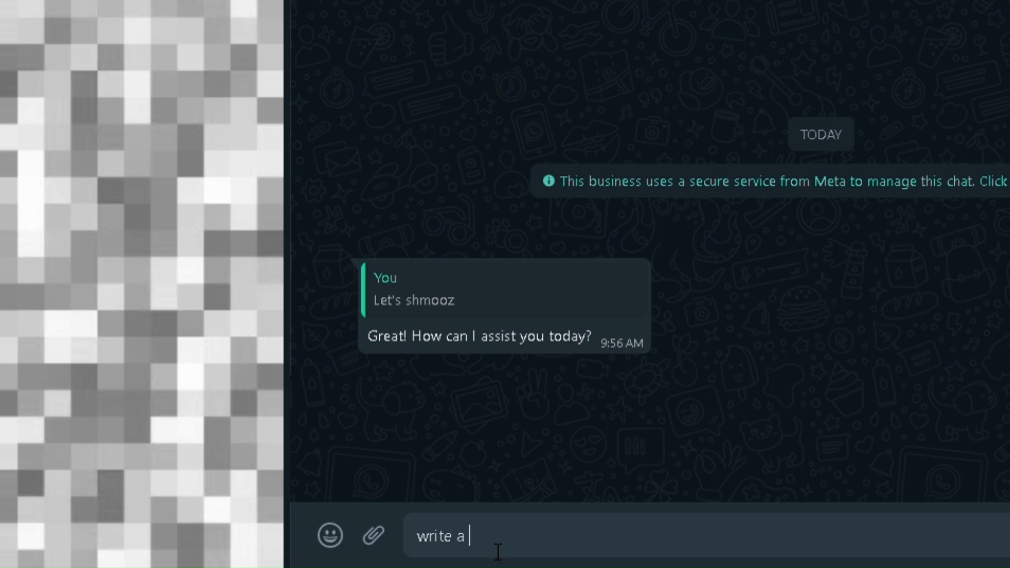
type("letter to th")
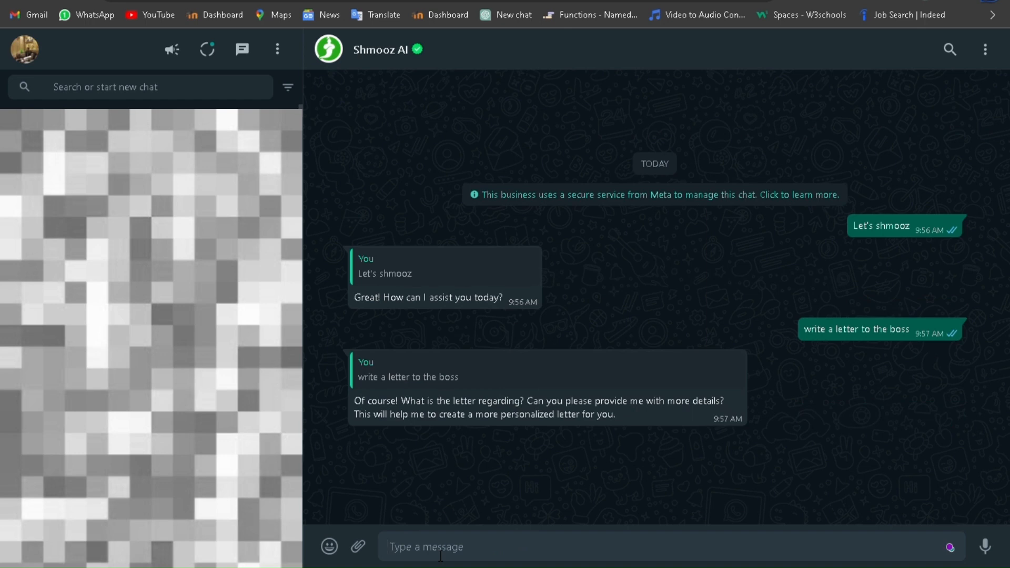
Reply 'leaving letter' and scroll through the bot's drafted resignation letter.
type("leavi")
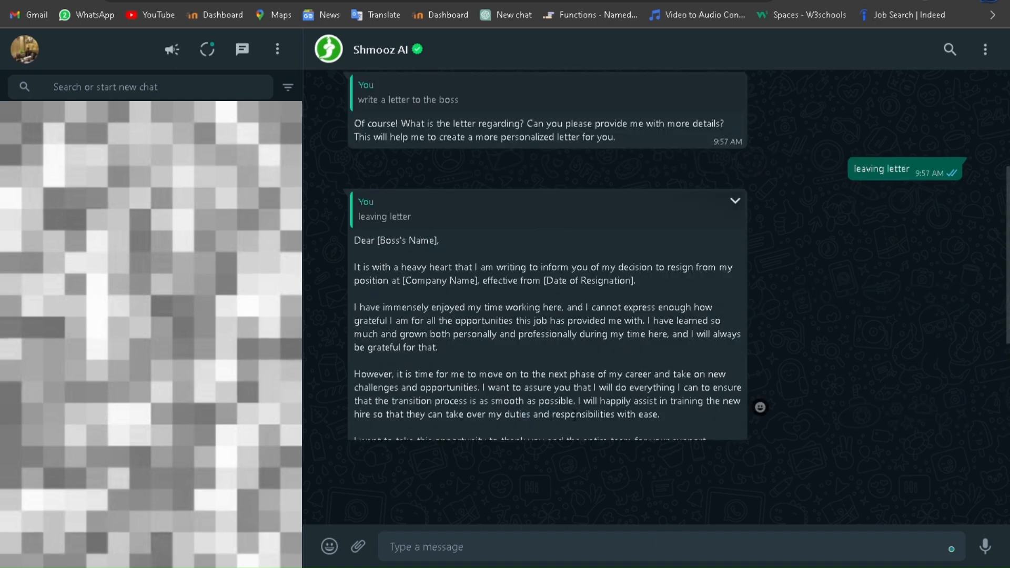
scroll("down", 3)
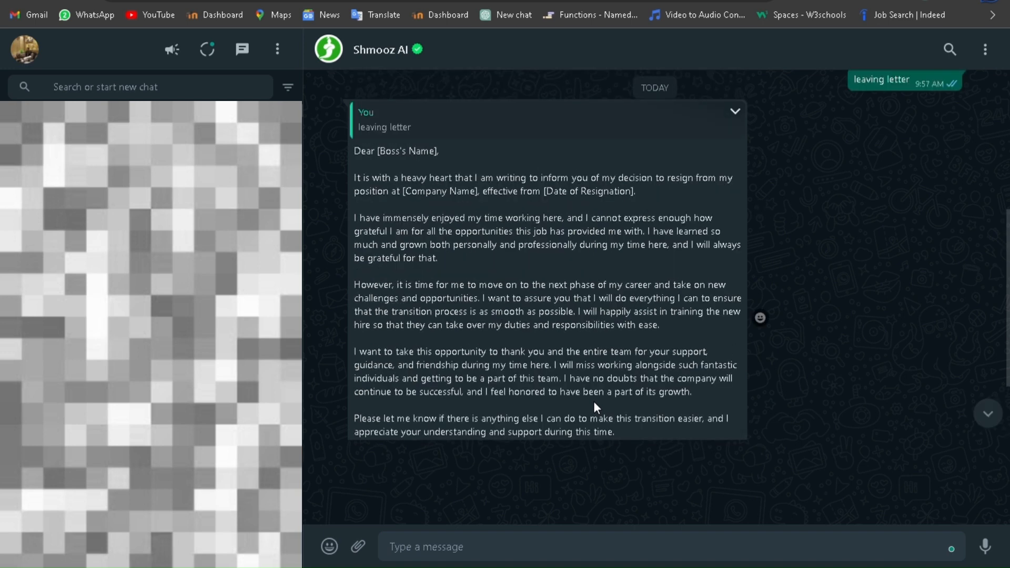
scroll("down", 3)
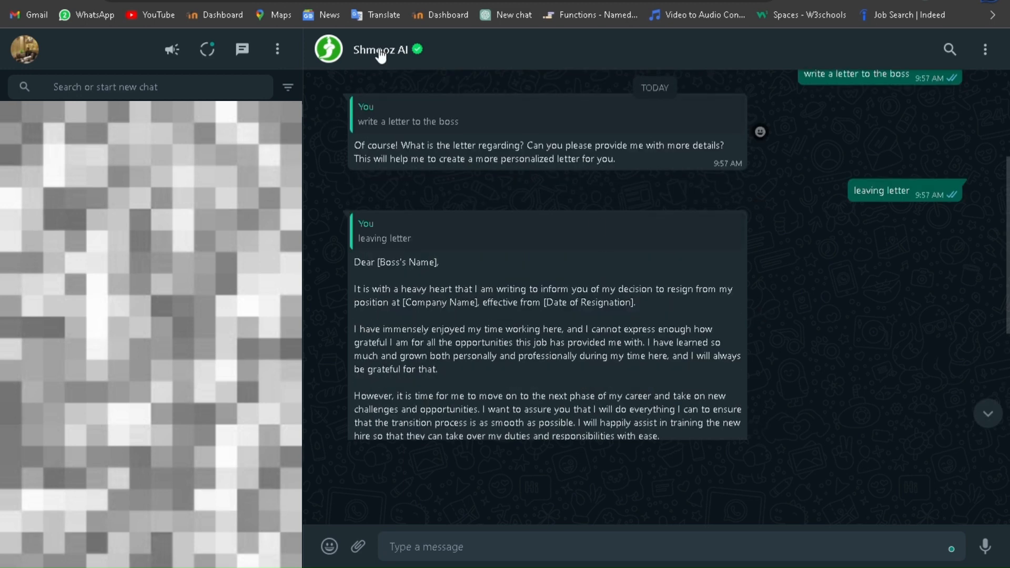
left_click(380, 49)
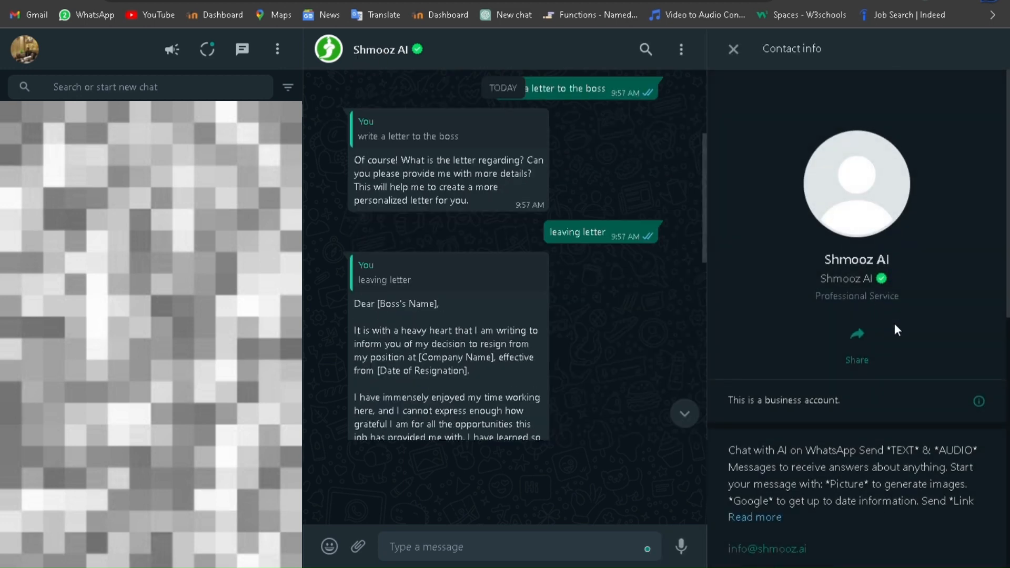
scroll("down", 3)
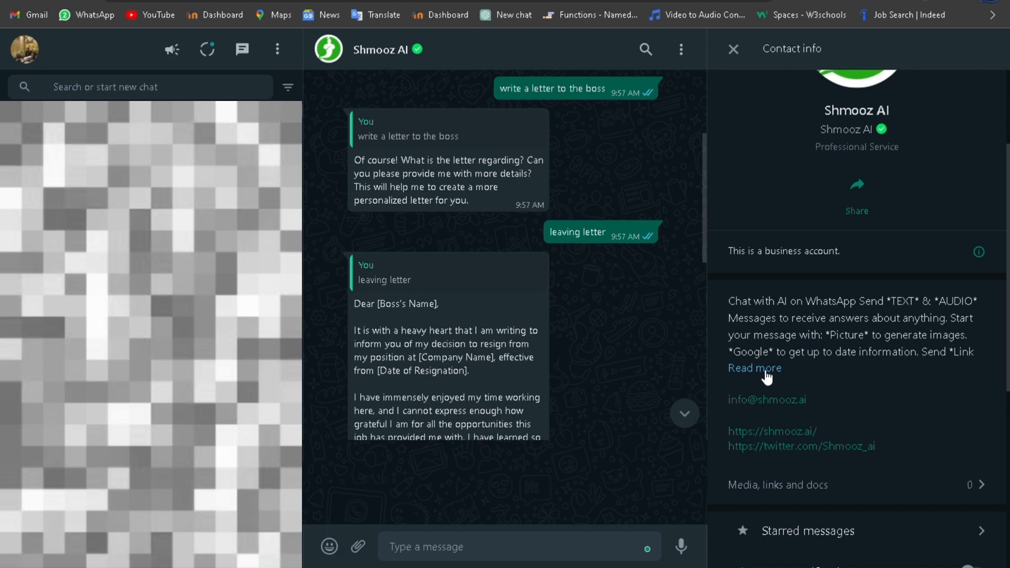
left_click(754, 368)
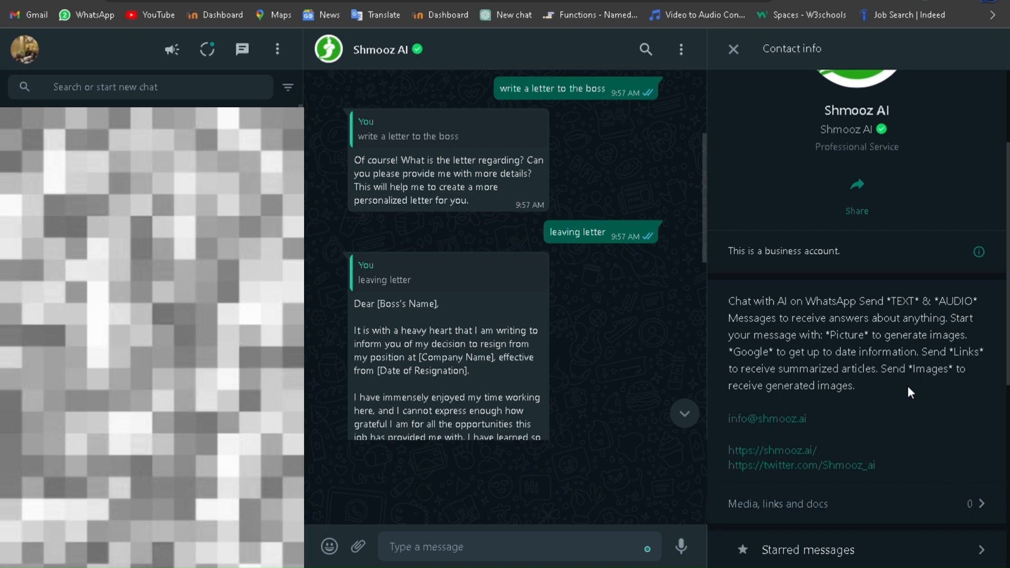
scroll("down", 3)
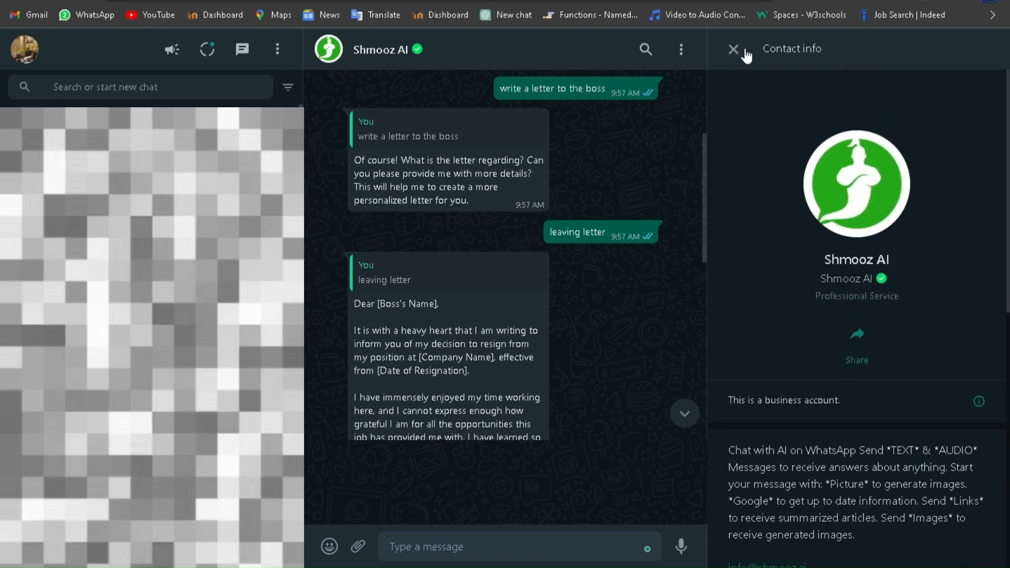
left_click(732, 49)
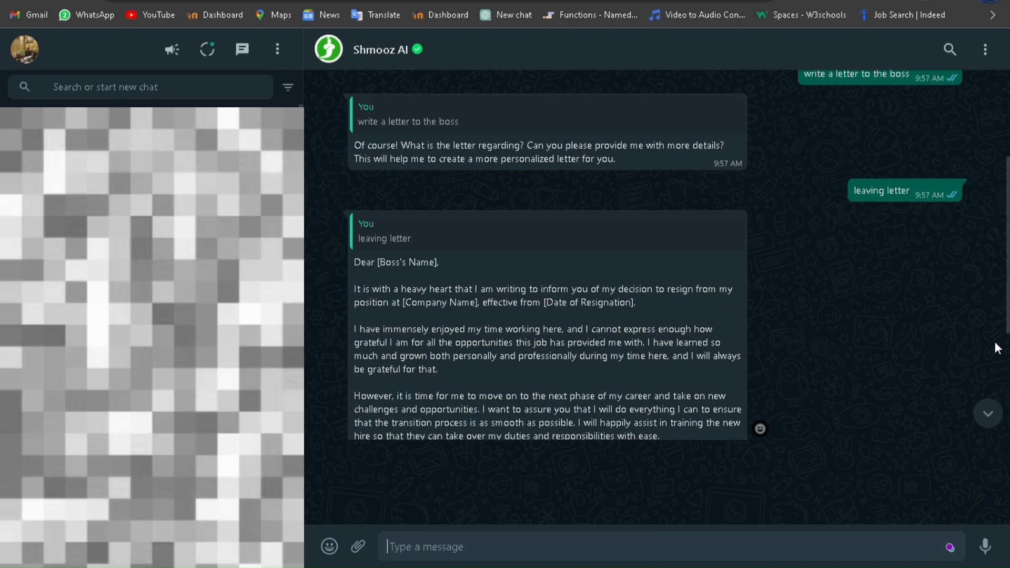